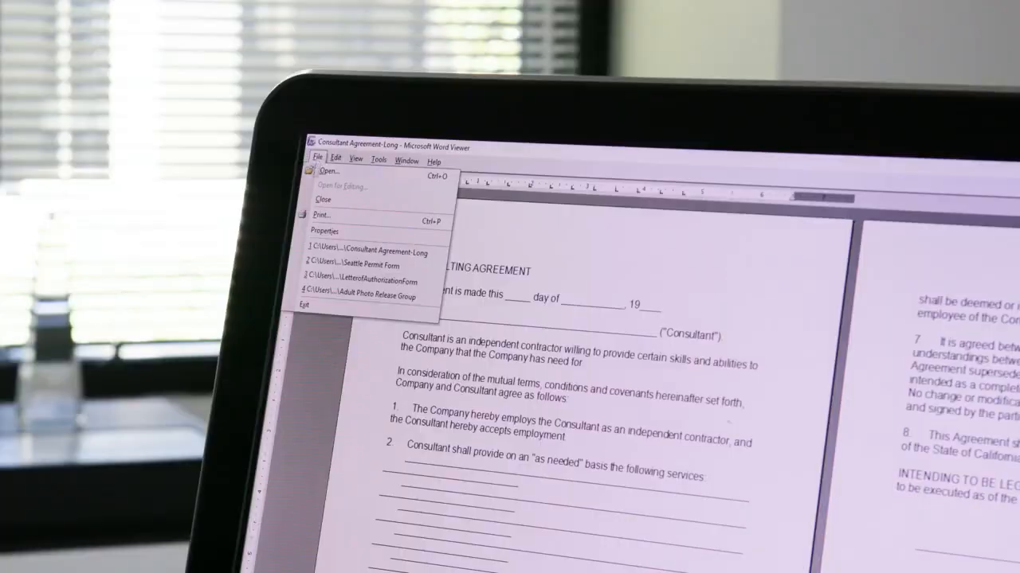
Bring up the Print dialog for the Consultant Agreement with the Toshiba printer selected
click(322, 215)
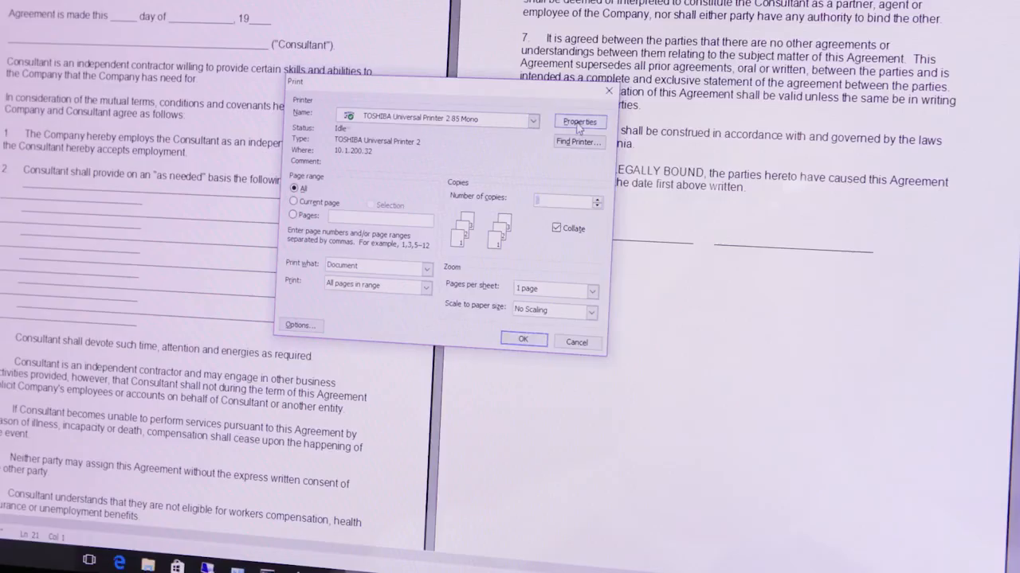
Set the print job type to Multi Station Print in the Toshiba Universal Printer 2 properties
click(580, 121)
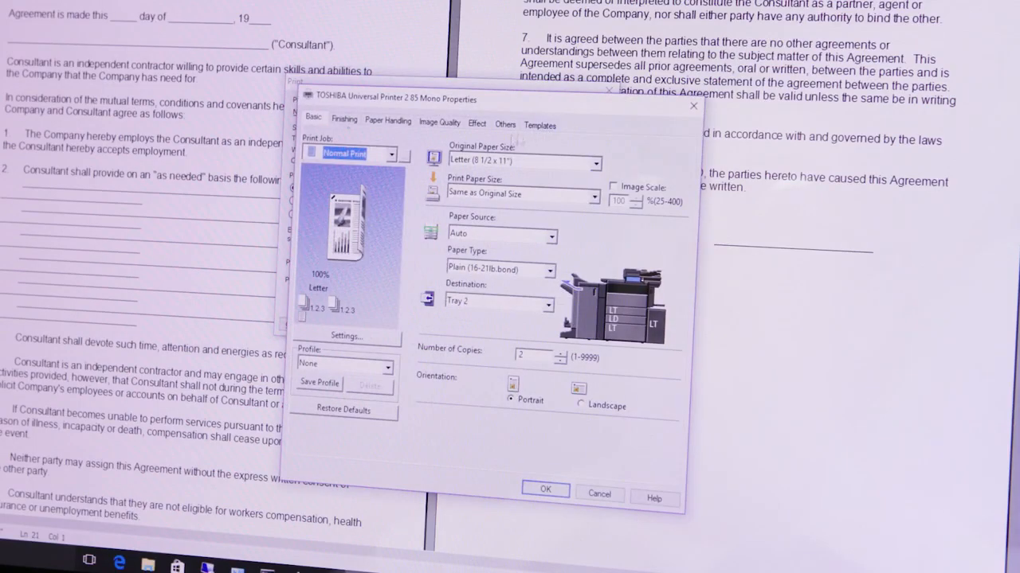
click(391, 153)
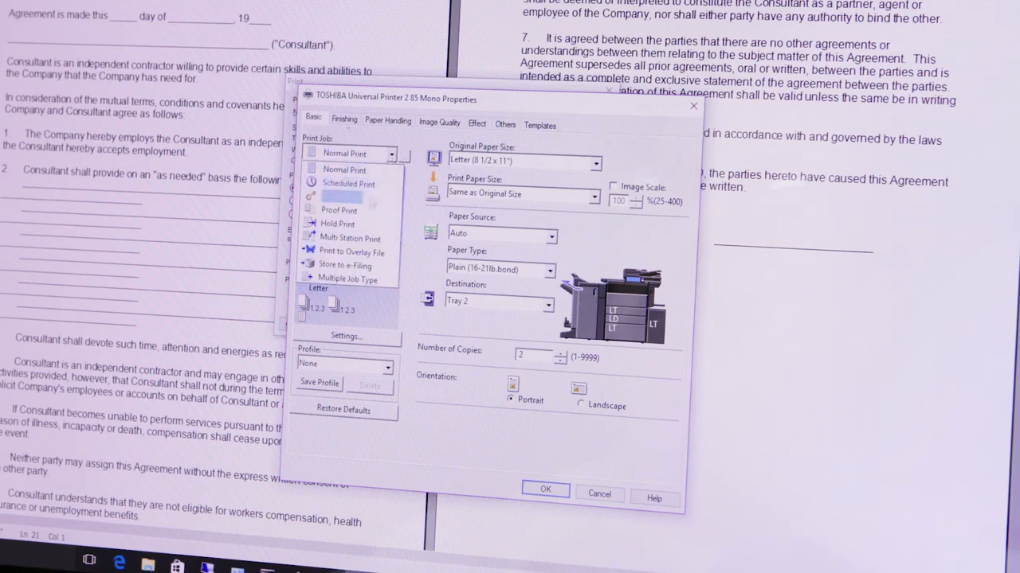
click(350, 239)
text(3)
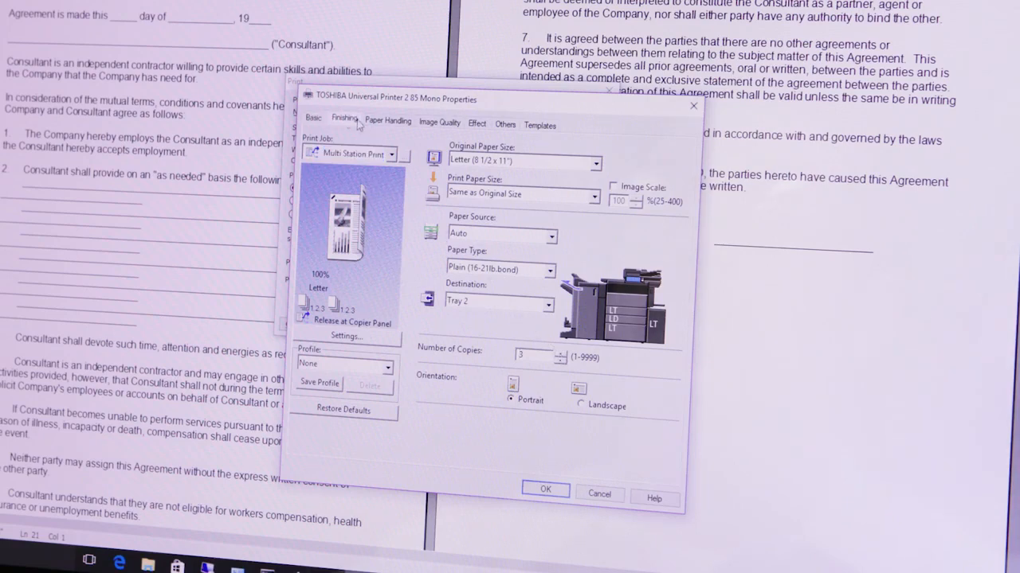
click(344, 119)
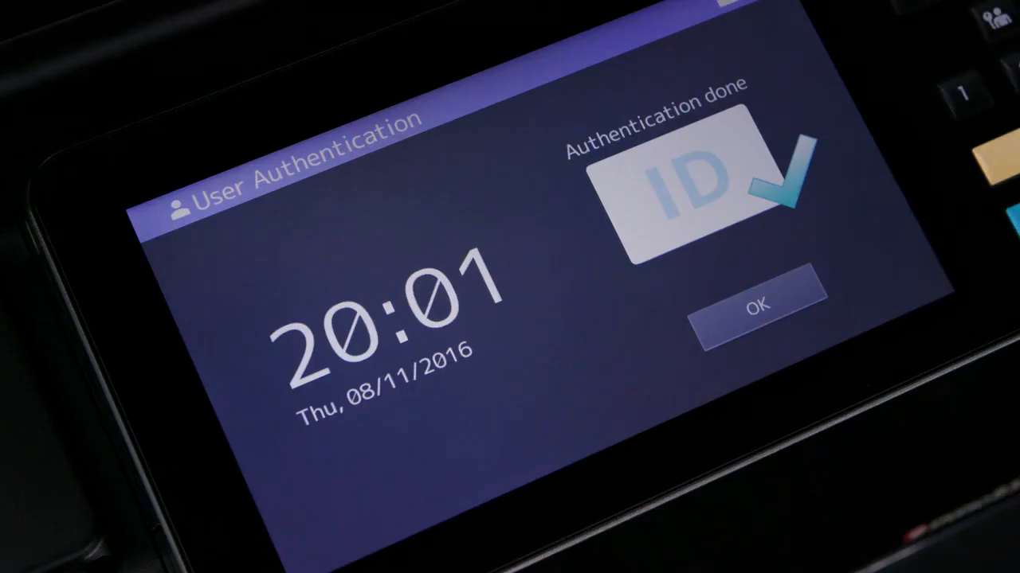
Acknowledge the Authentication done screen to reach the signed-in user's Print job list
click(759, 306)
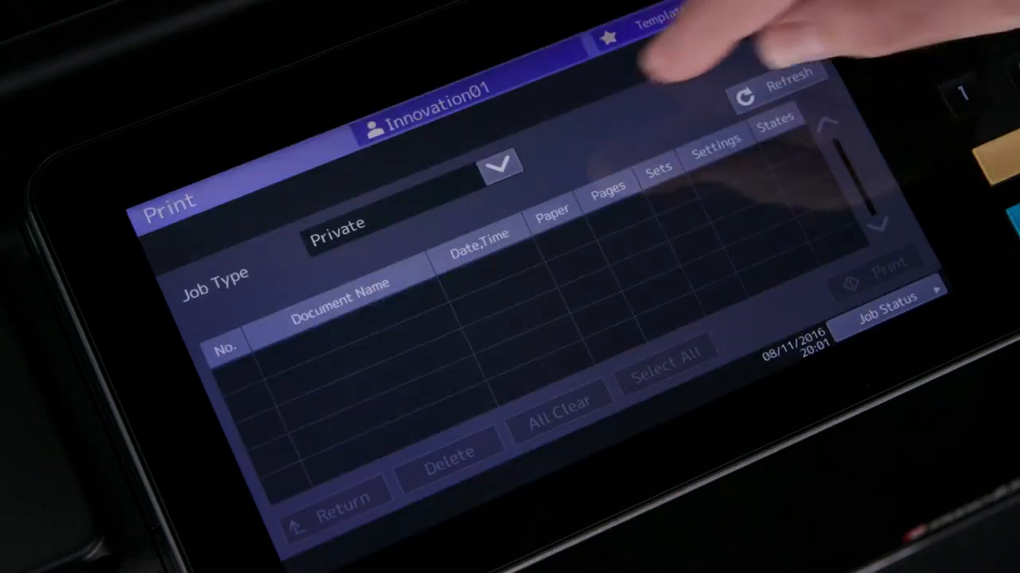
Show Multi Station jobs and view the settings of the Microsoft Word Viewer Consultant Agreement job
click(499, 164)
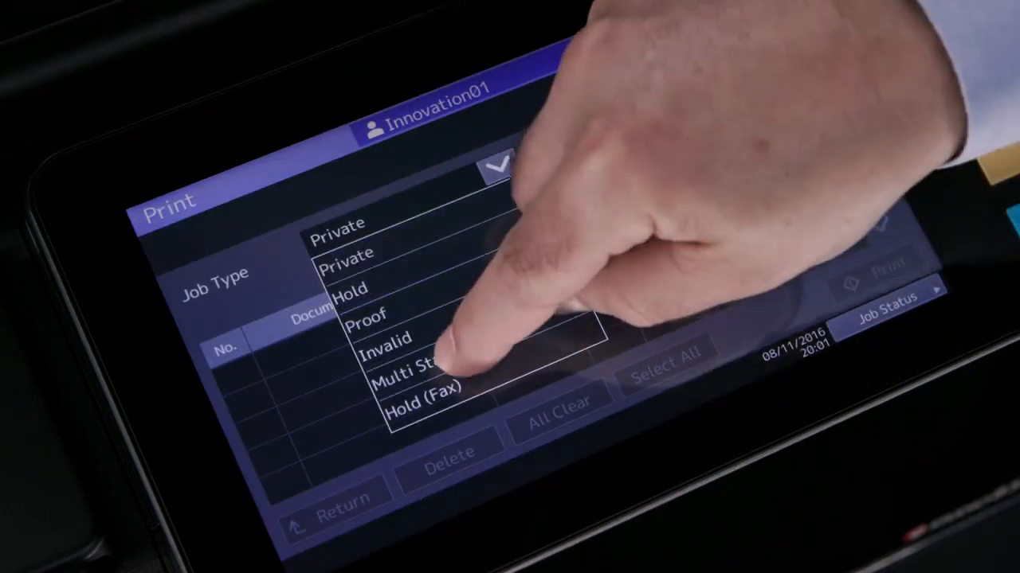
click(414, 366)
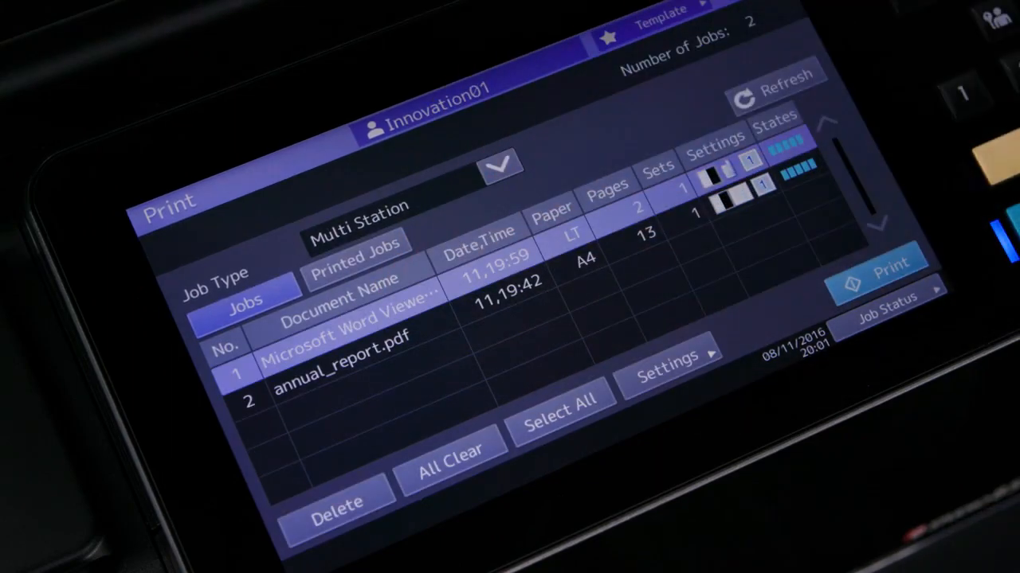
click(667, 360)
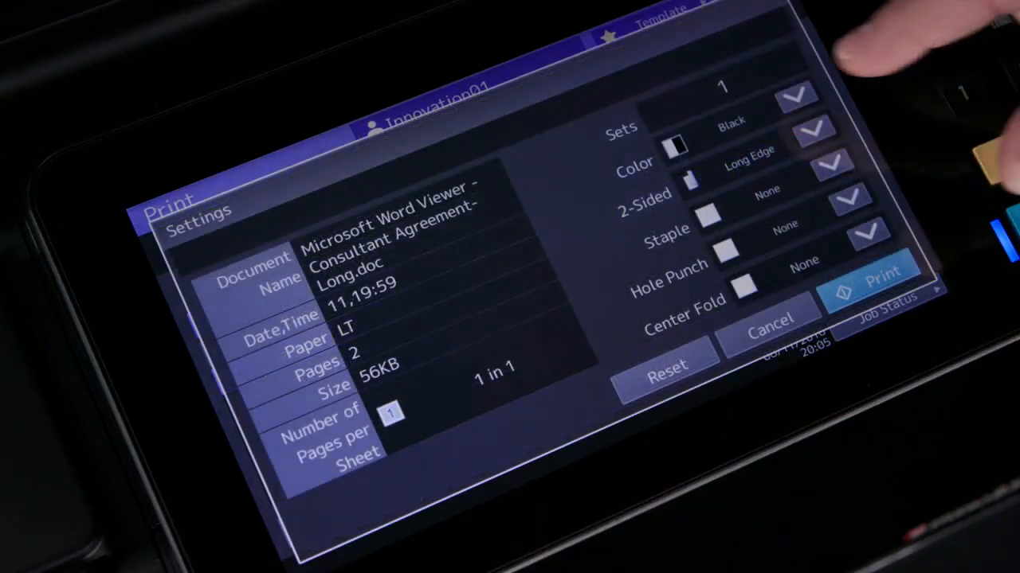